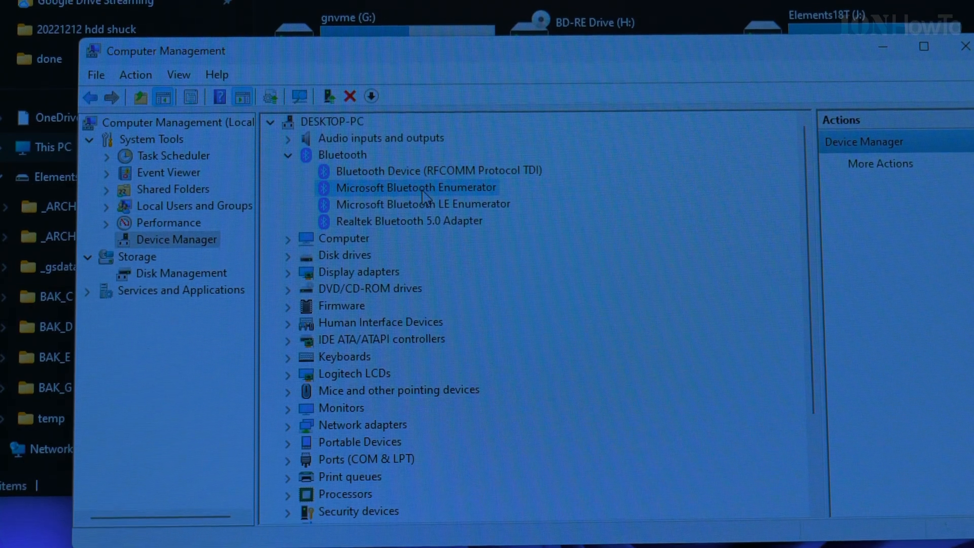
- Update the Realtek Bluetooth 5.0 Adapter driver from Device Manager and review Windows Update's More options
click(407, 220)
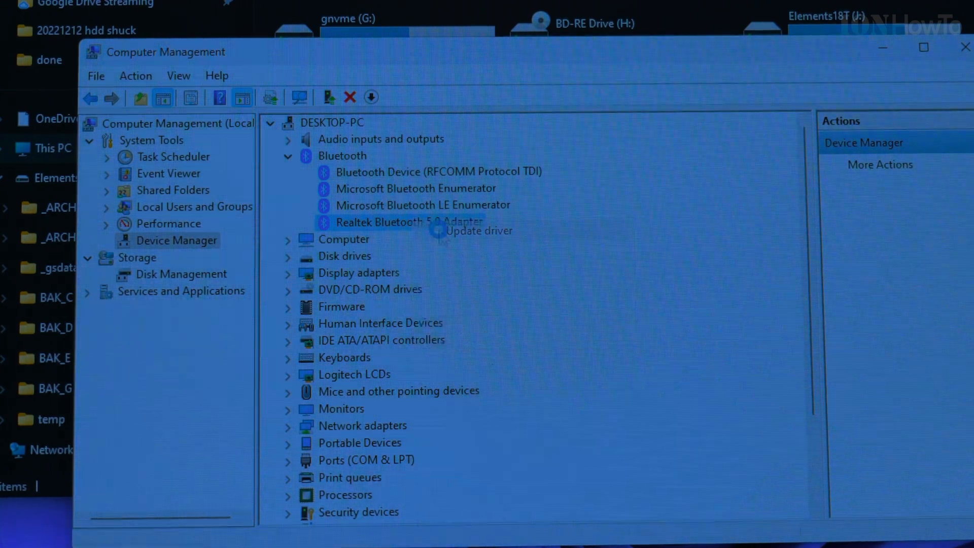
click(474, 230)
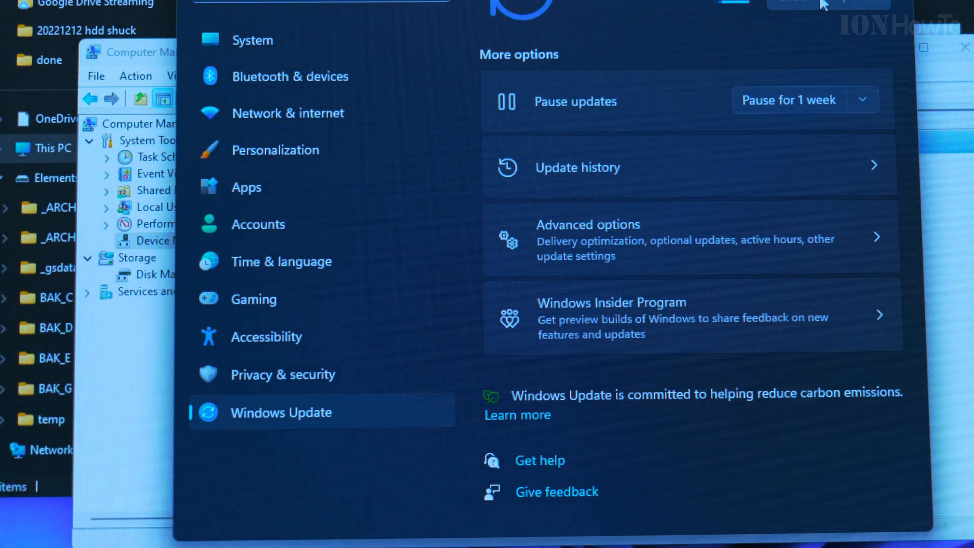
scroll(down, 3)
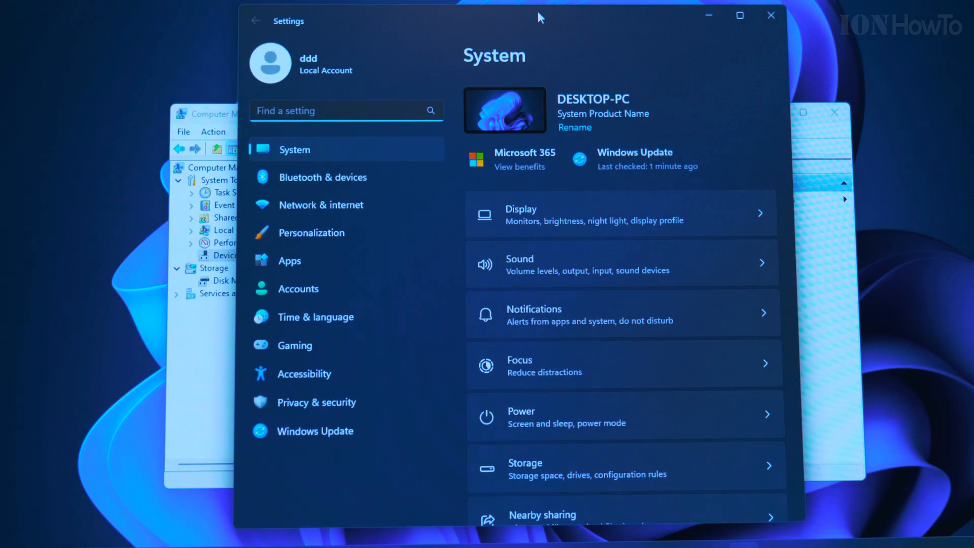
- Under Bluetooth & devices, toggle Bluetooth off and on several times, leaving it On as DESKTOP-PC
click(323, 176)
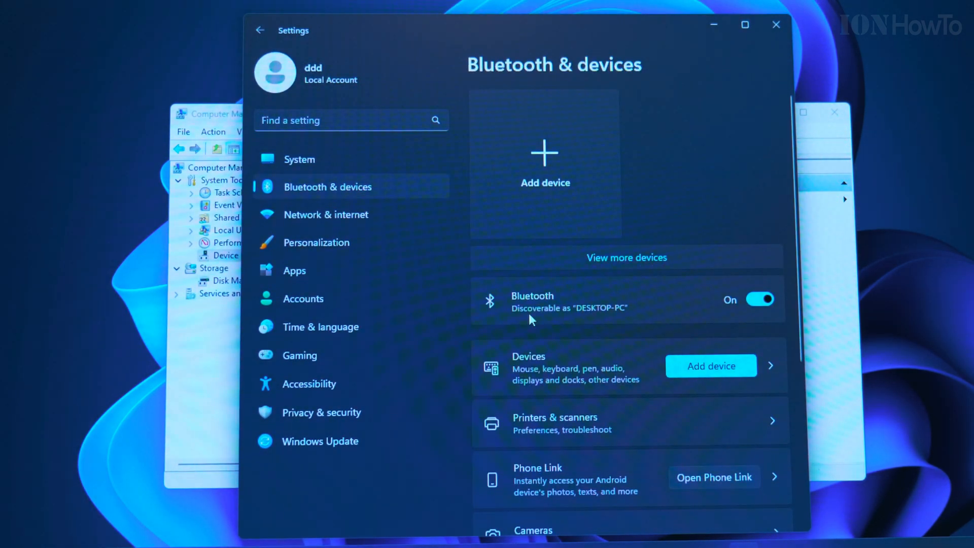
click(760, 299)
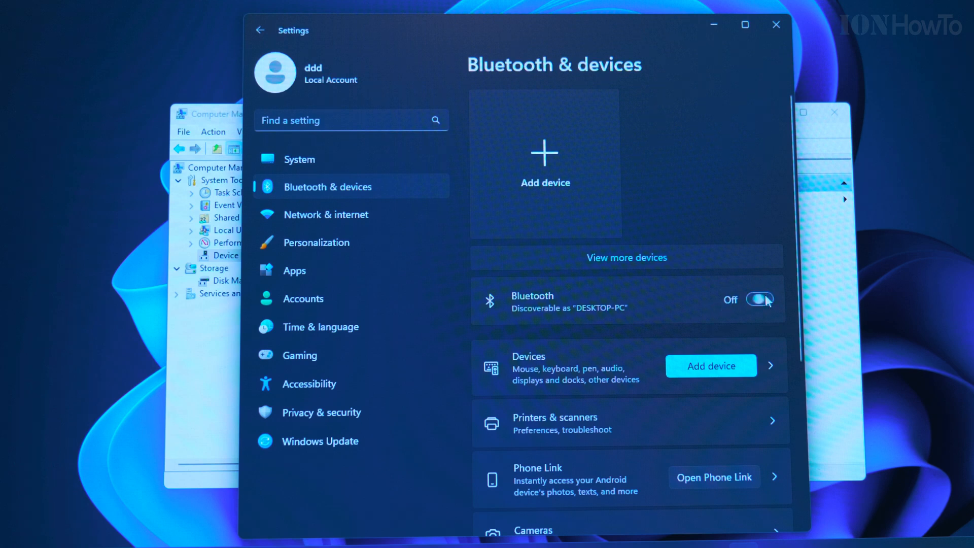
click(759, 299)
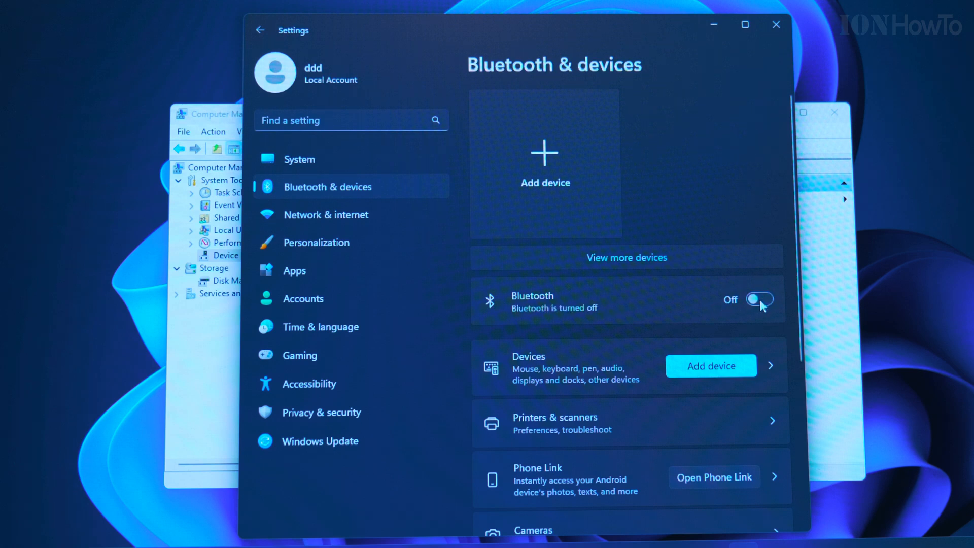
click(759, 298)
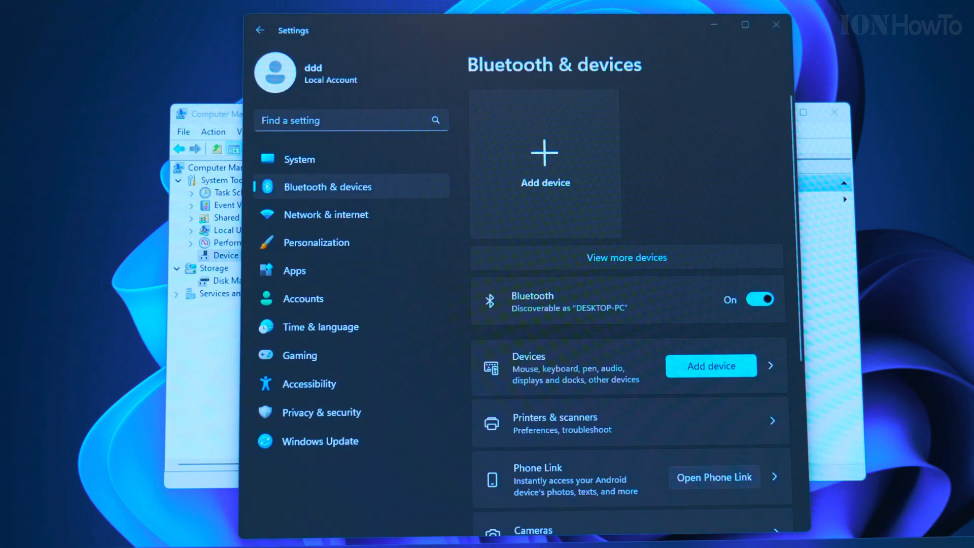
click(759, 300)
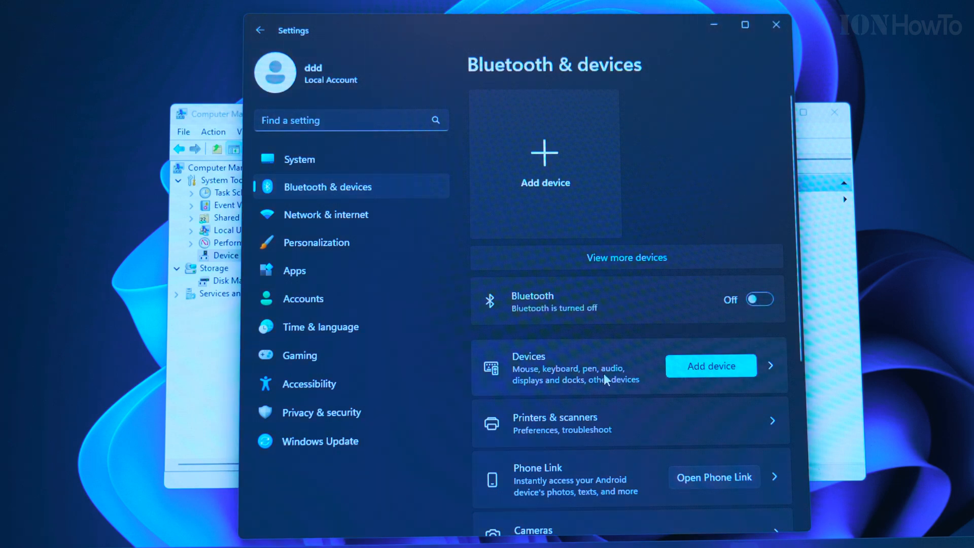
scroll(down, 3)
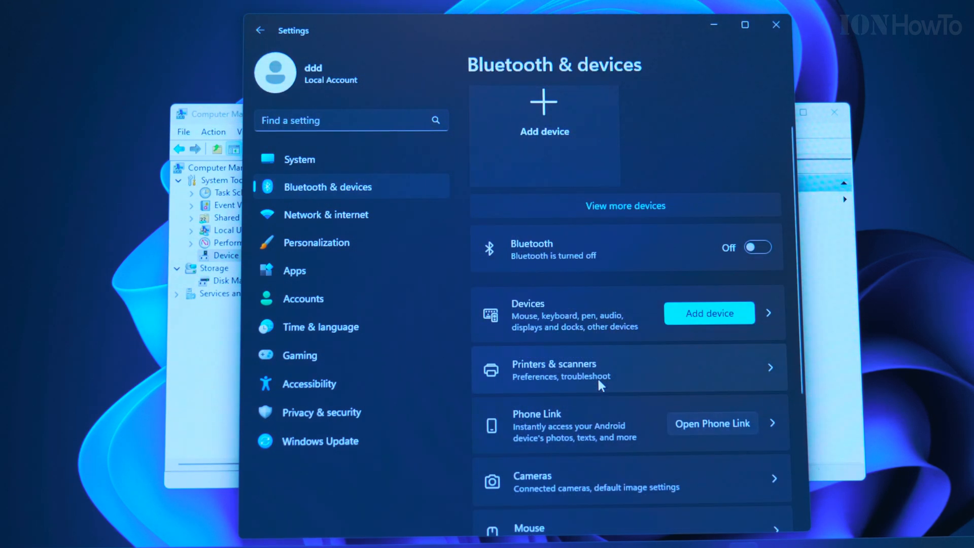
click(756, 248)
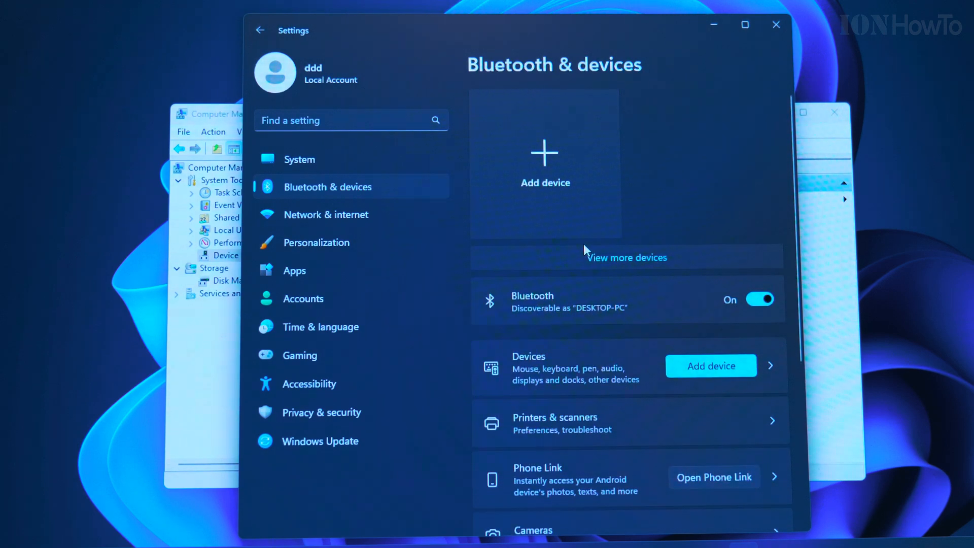
- Start Add a device so nearby Bluetooth devices, including DaVinci Keyboard, are listed
click(545, 162)
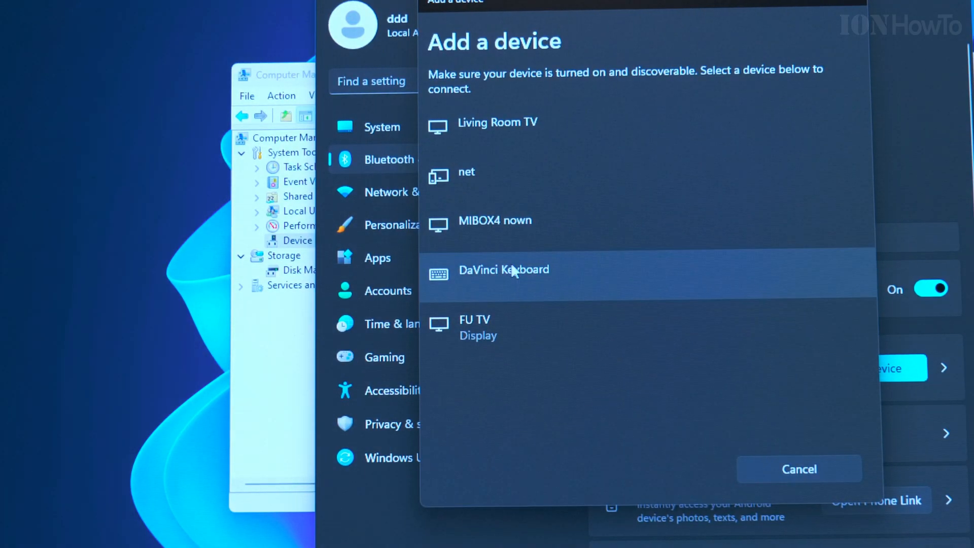
- Pair the DaVinci Keyboard and confirm, leaving it Connected at 99% battery
click(503, 270)
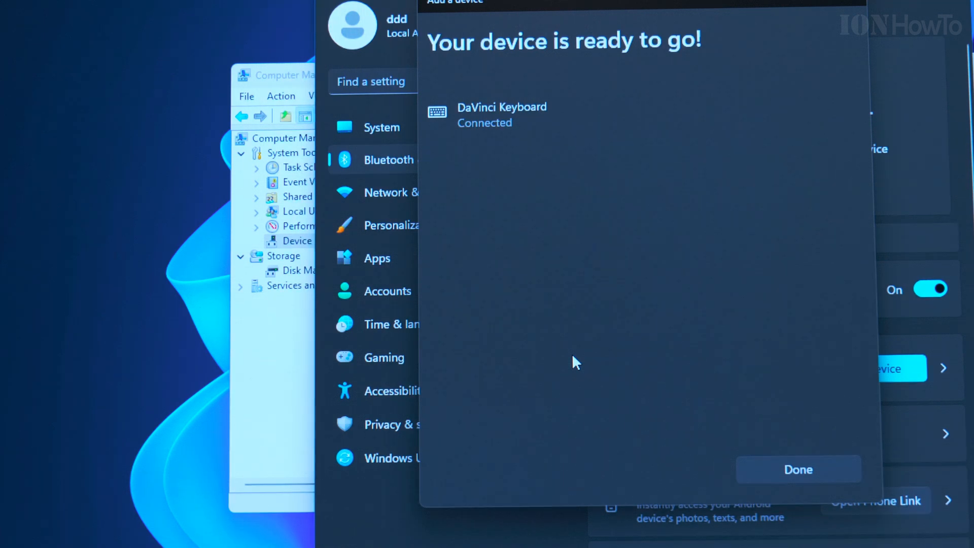
click(797, 468)
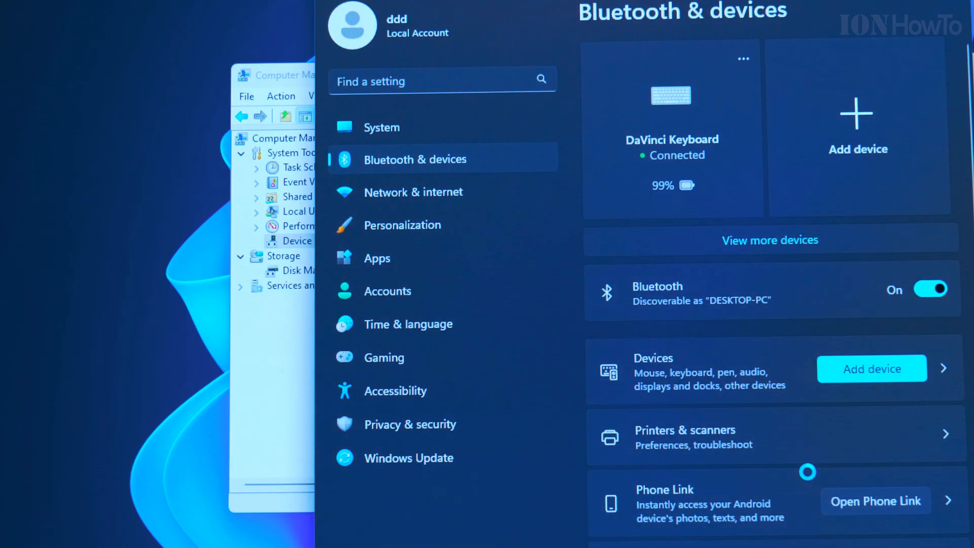